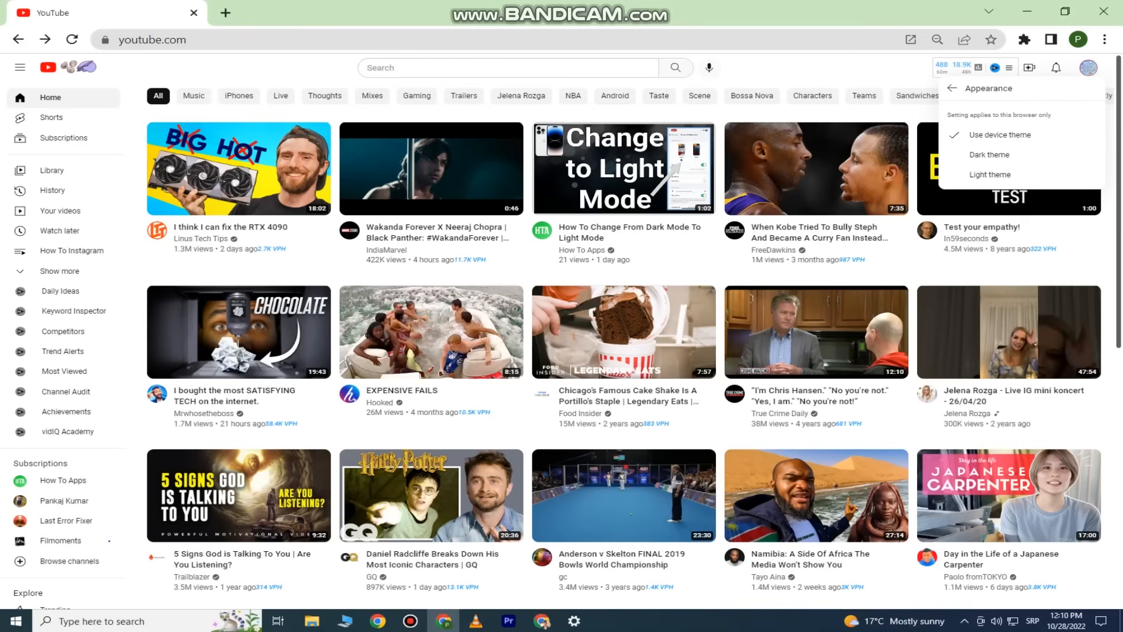
pyautogui.moveTo(1047, 249)
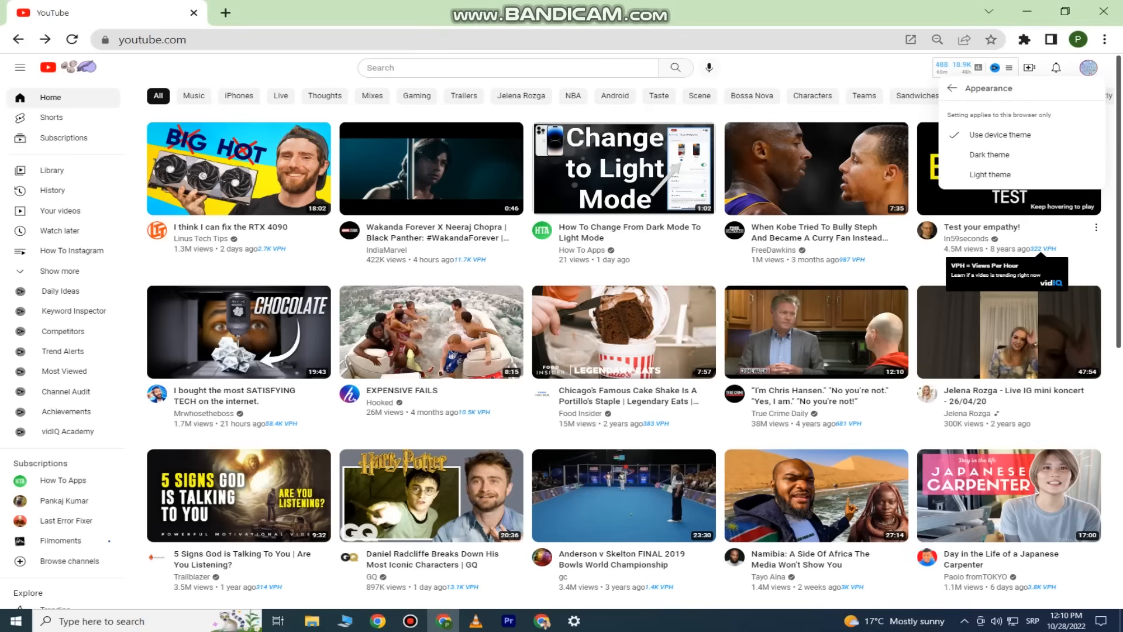
# Step: Switch YouTube to the dark theme and scroll down the White Screen 10 Hours page to its comments
pyautogui.click(989, 156)
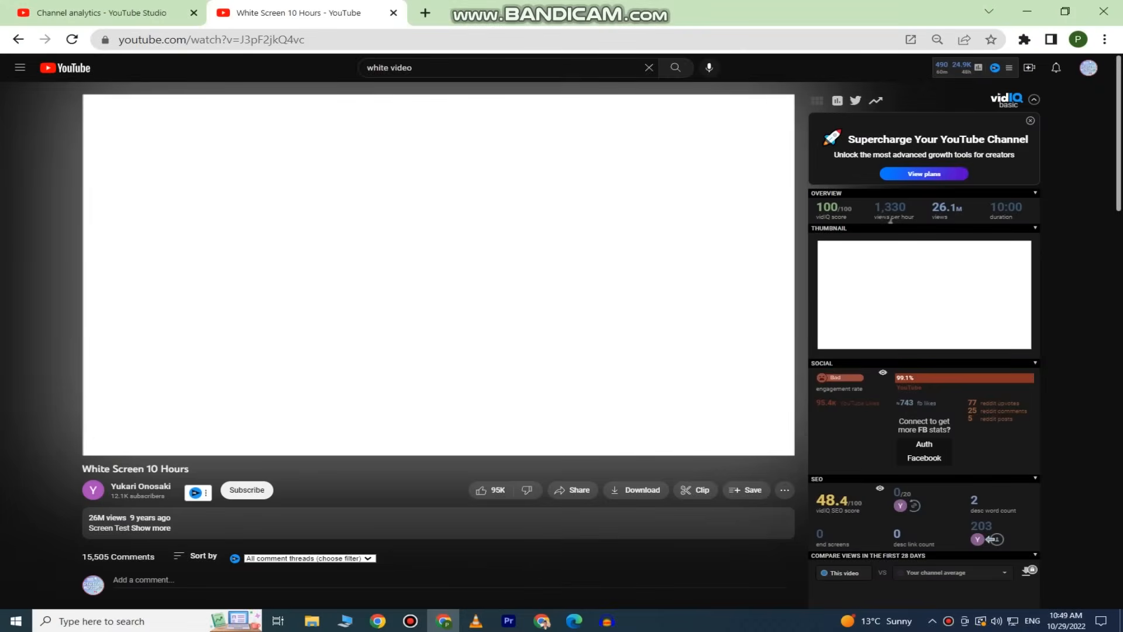
pyautogui.scroll(-3)
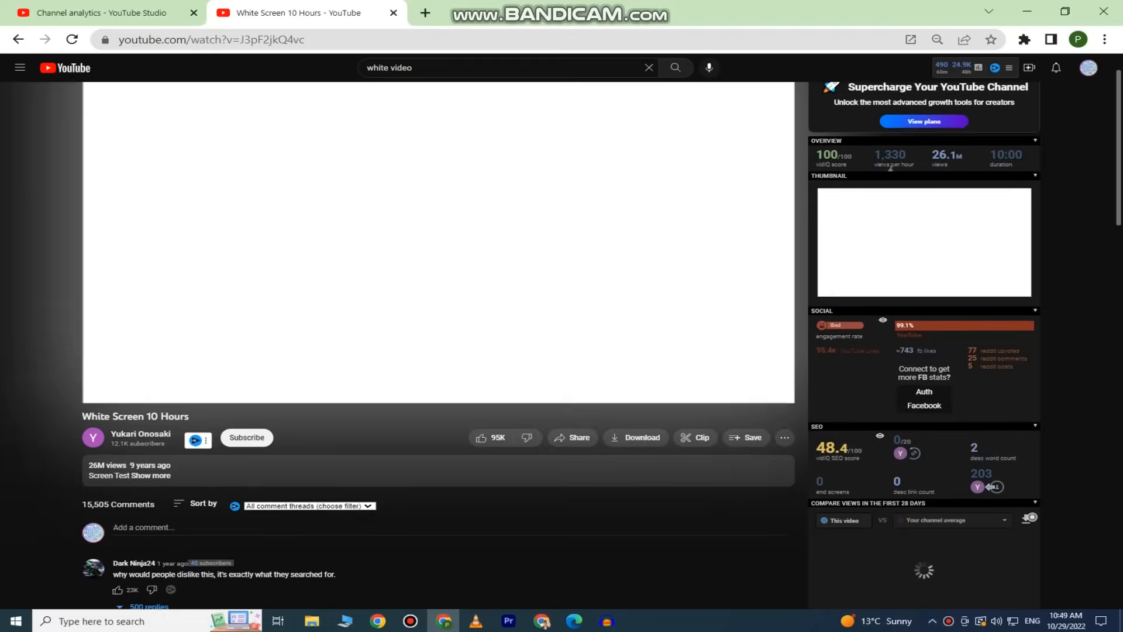